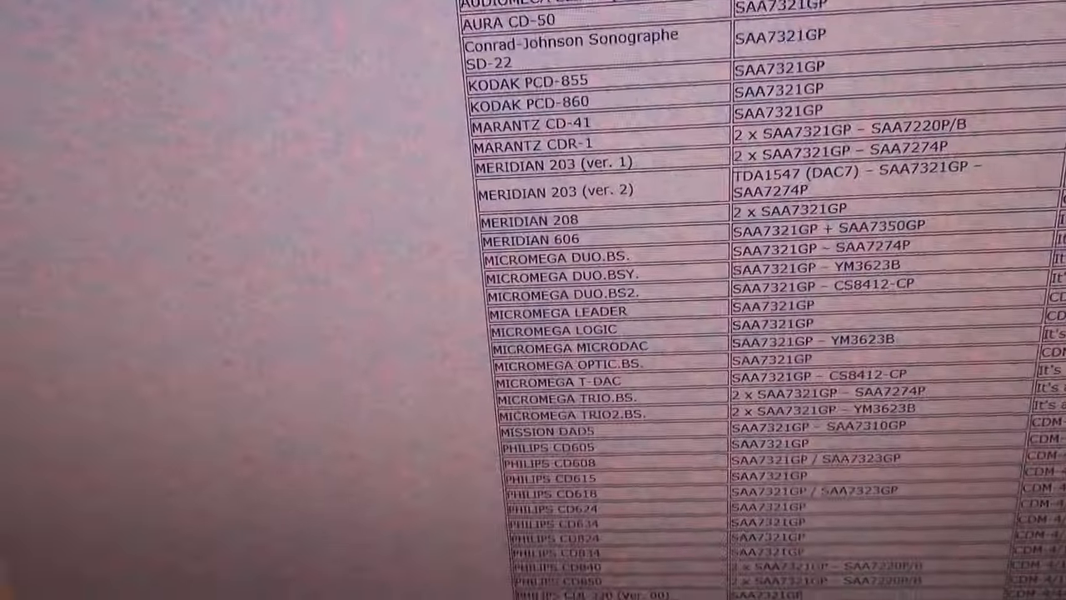
{"action": "scroll", "scroll_direction": "down", "scroll_amount": 3}
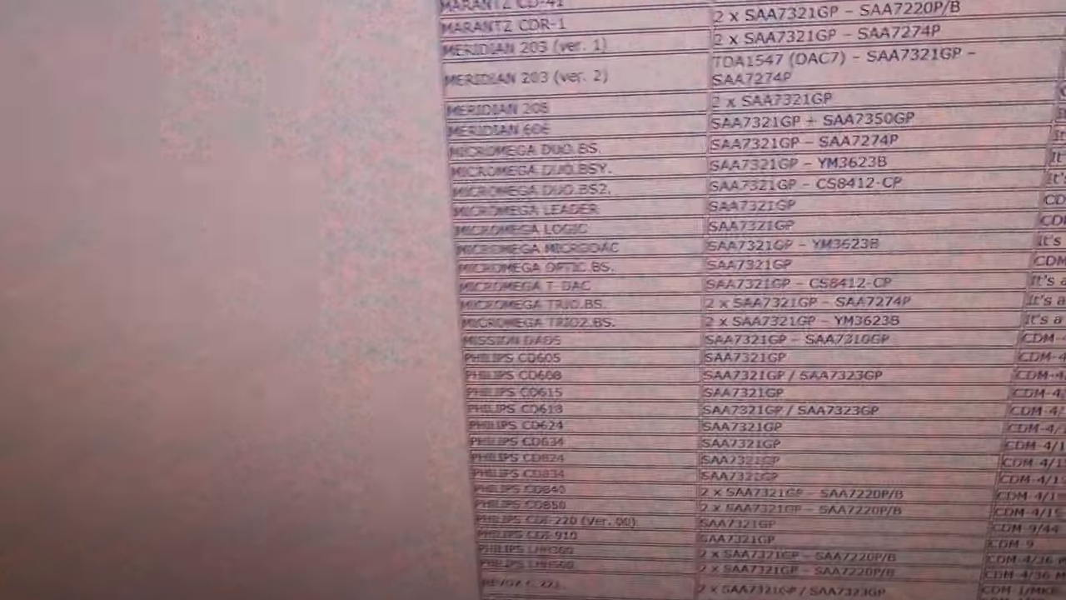
{"action": "scroll", "scroll_direction": "down", "scroll_amount": 3}
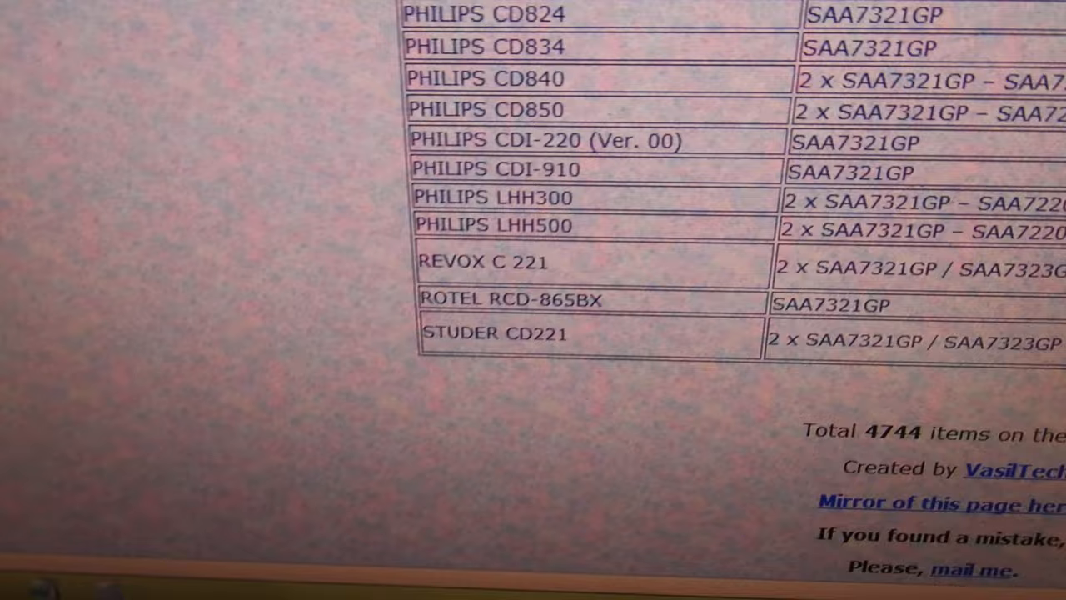
{"action": "scroll", "scroll_direction": "down", "scroll_amount": 3}
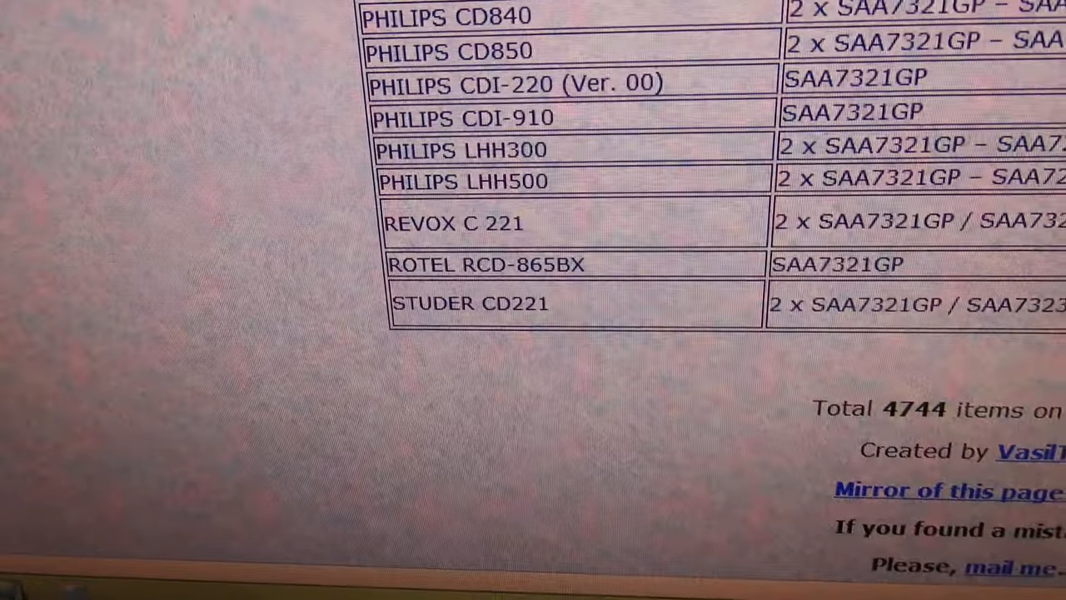
{"action": "scroll", "scroll_direction": "down", "scroll_amount": 3}
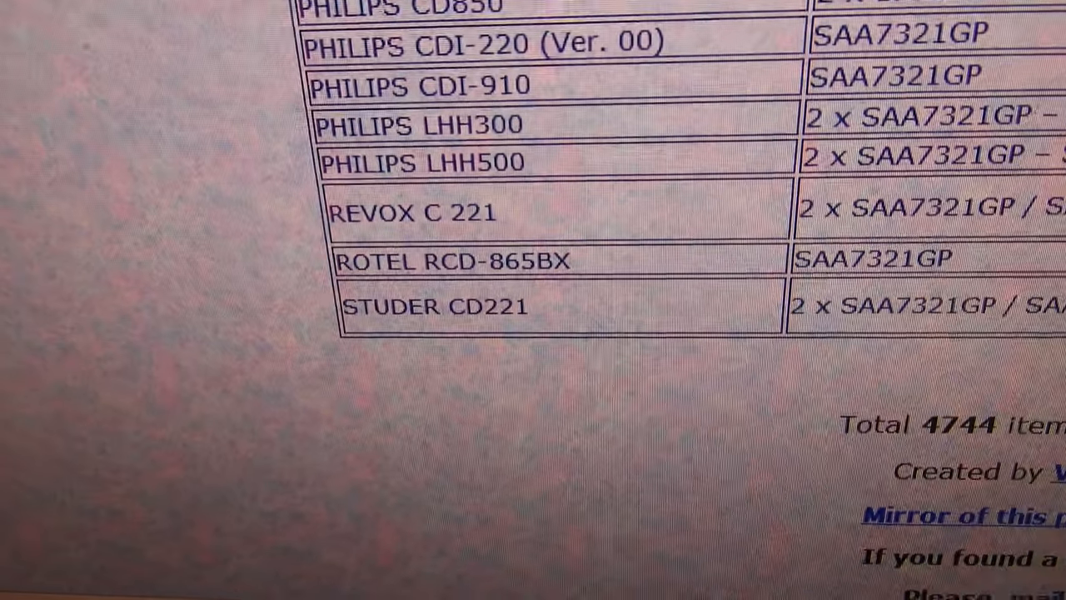